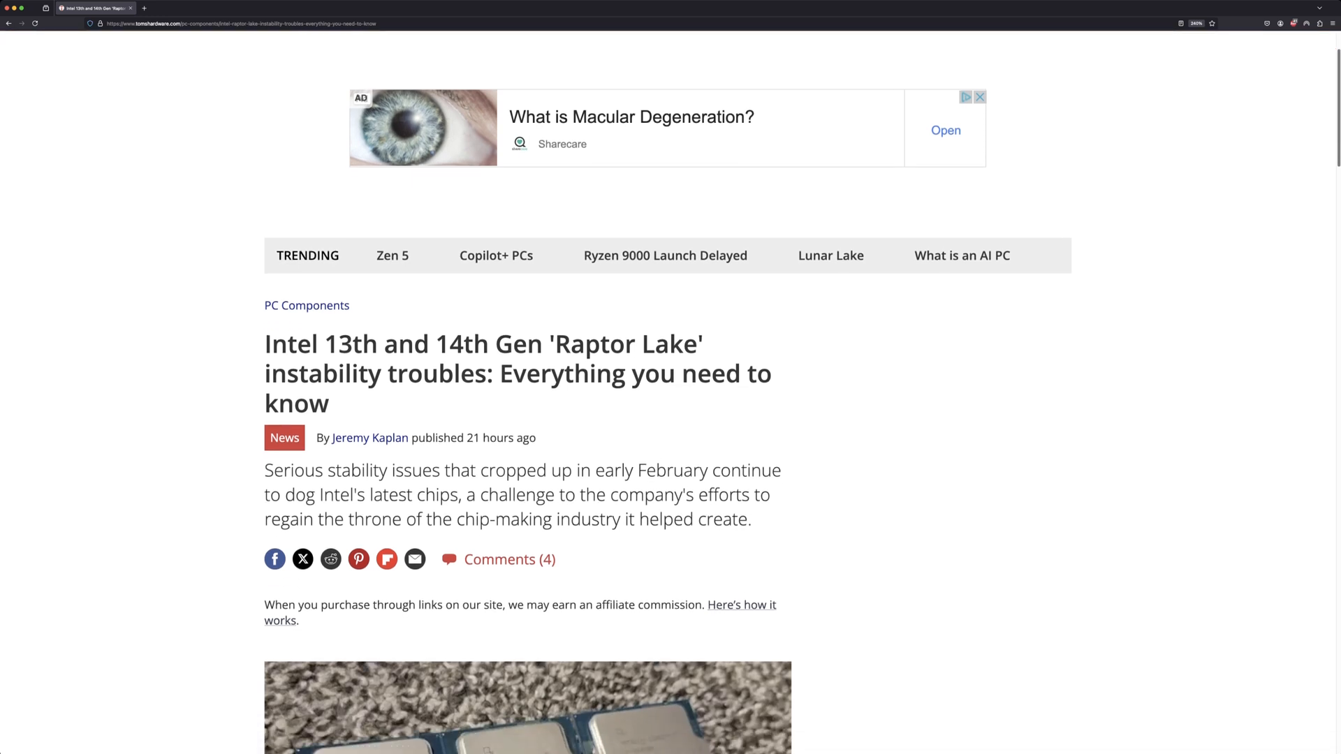
{"action": "scroll", "scroll_direction": "down", "scroll_amount": 3}
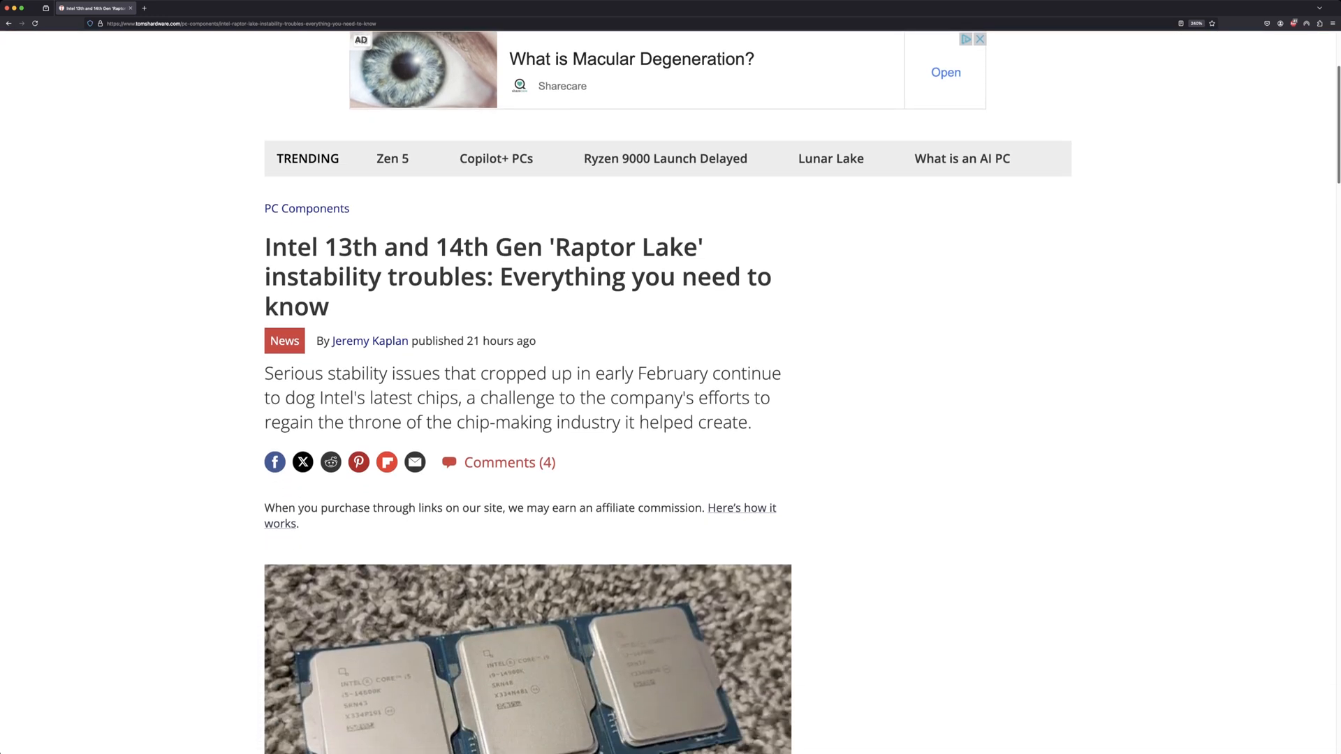
{"action": "scroll", "scroll_direction": "down", "scroll_amount": 3}
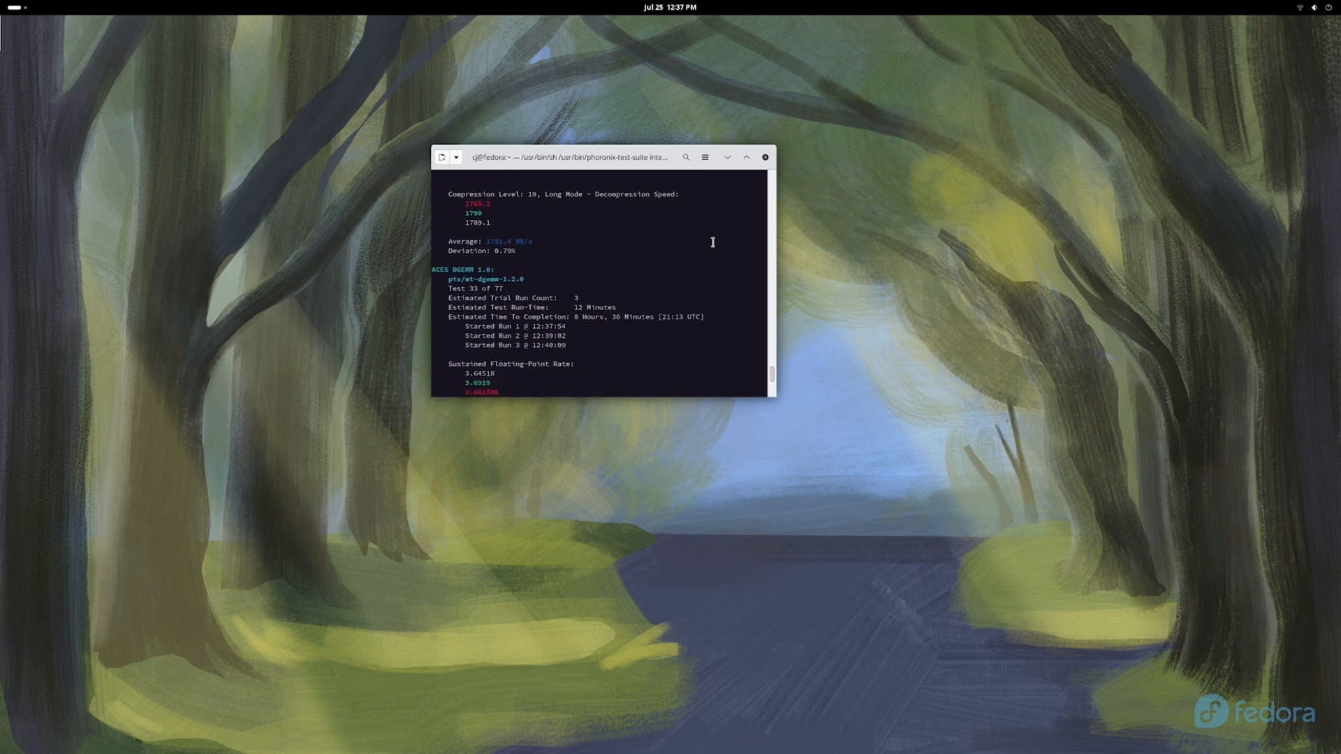
{"action": "scroll", "scroll_direction": "down", "scroll_amount": 3}
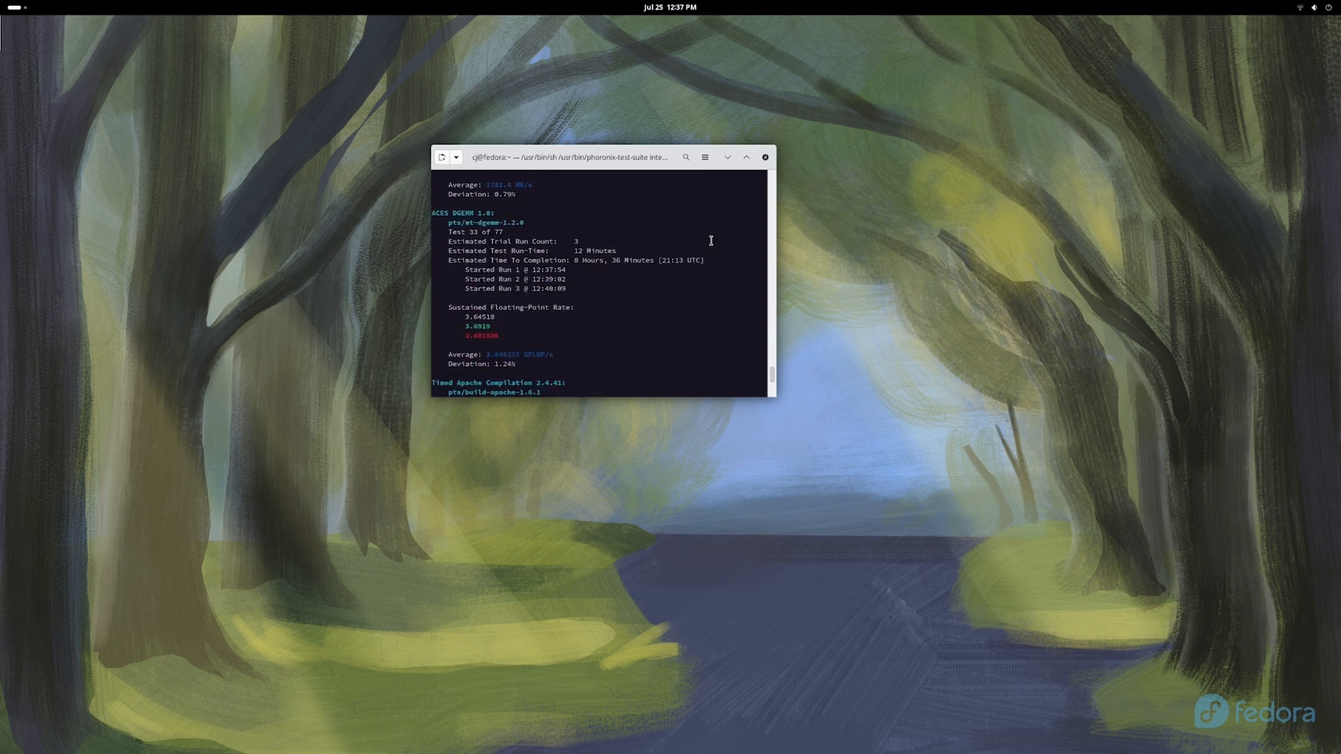